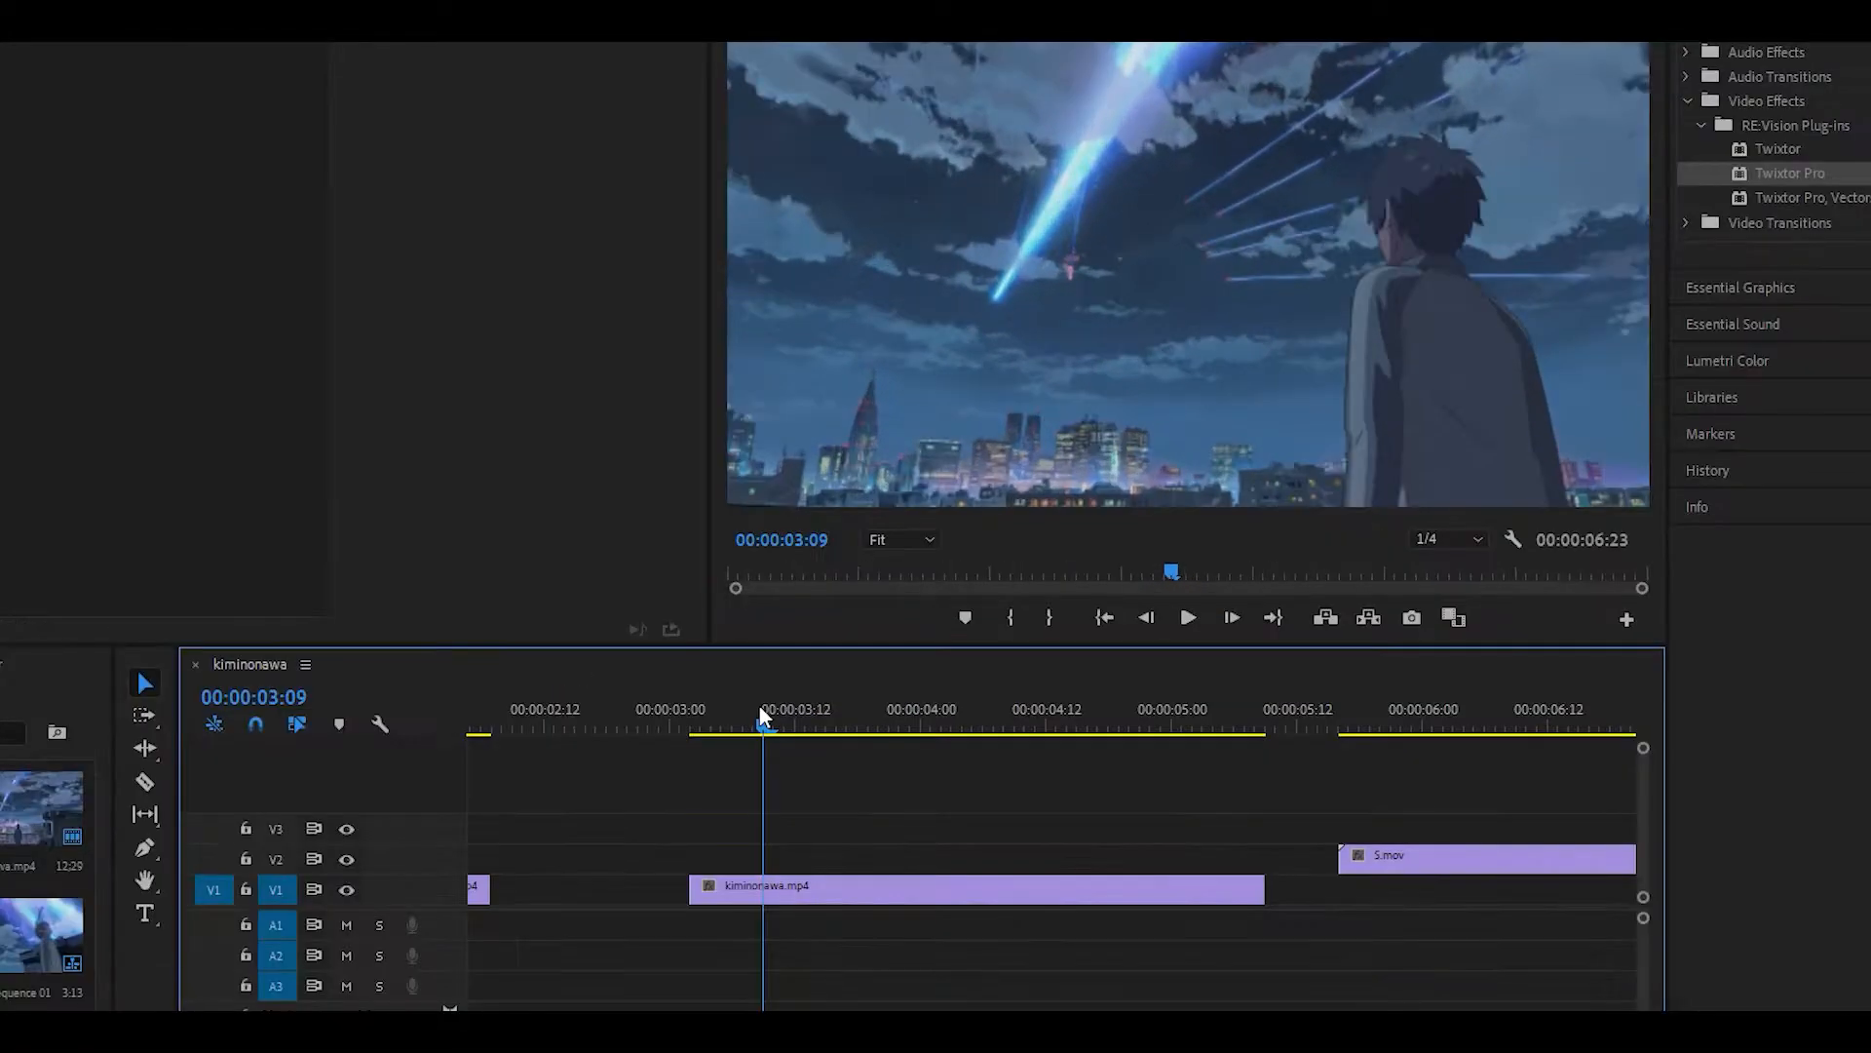
Position the playhead at the cut between shots in the kiminonawa clip
click(943, 725)
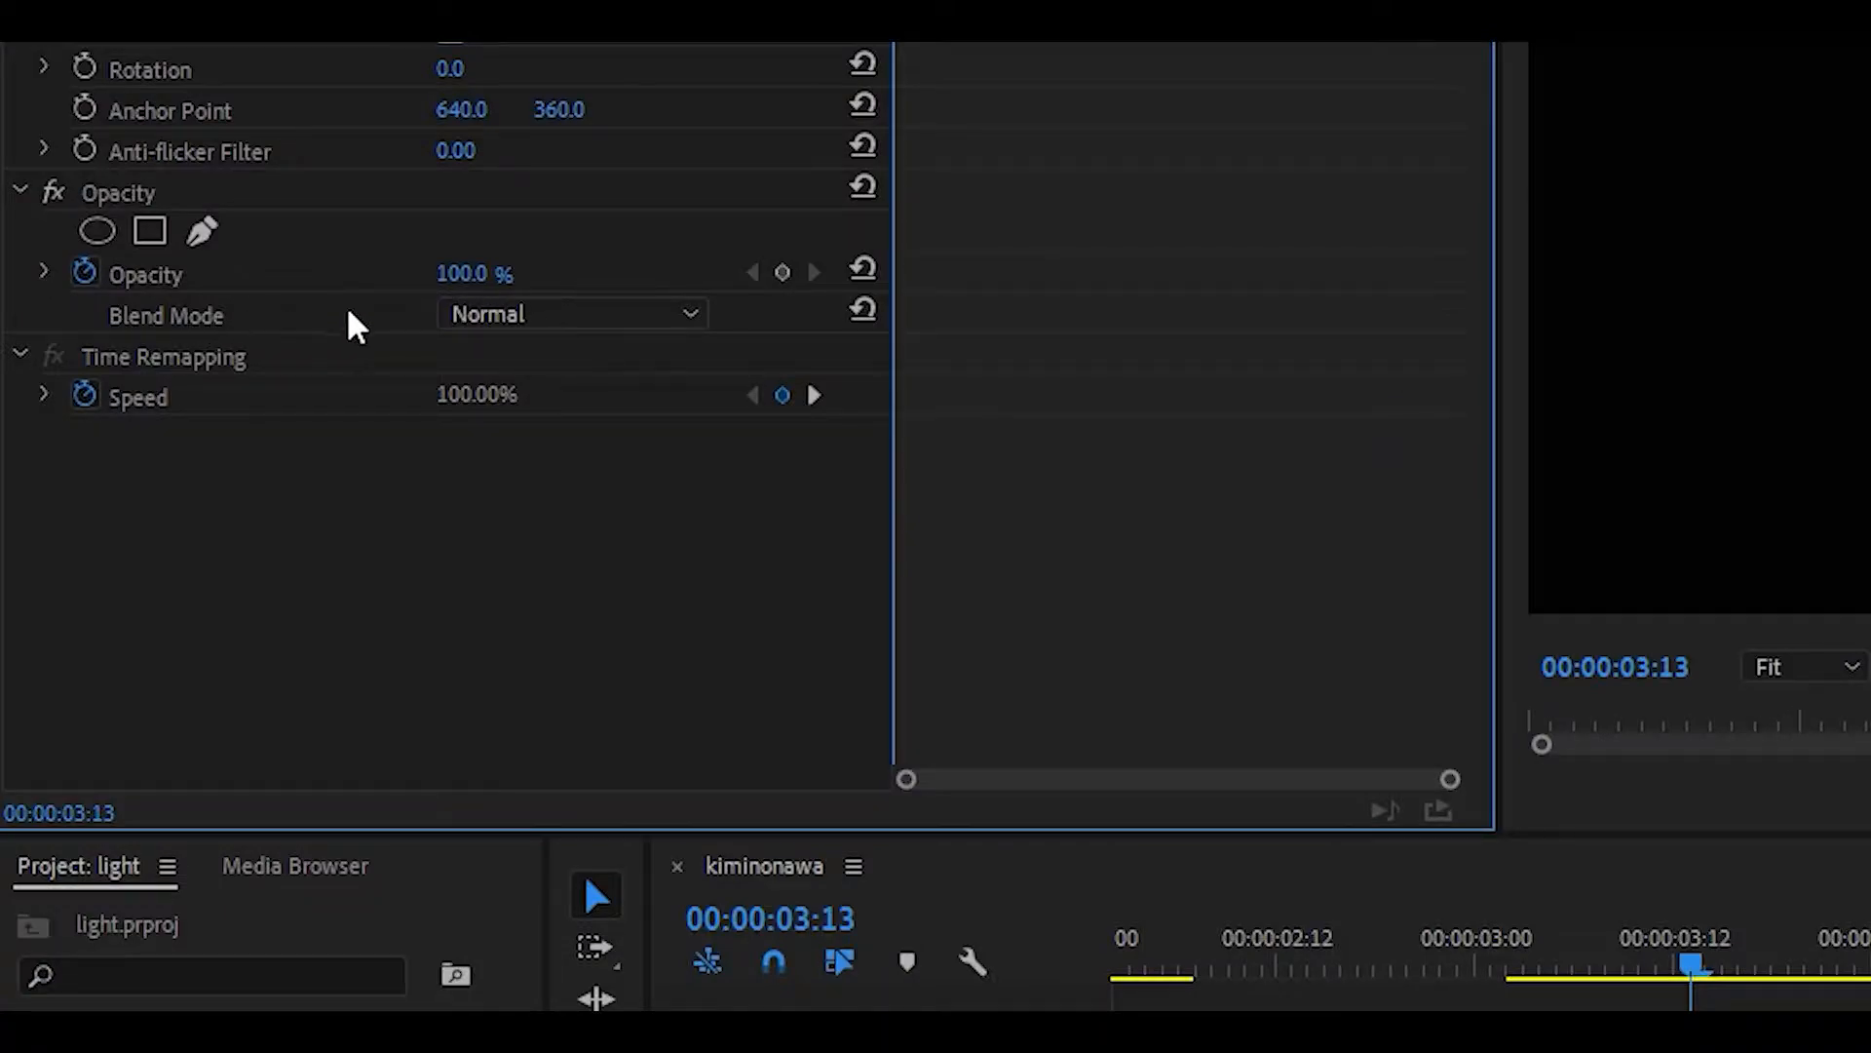
Set the light leak's blend mode to Linear Dodge (Add)
click(571, 311)
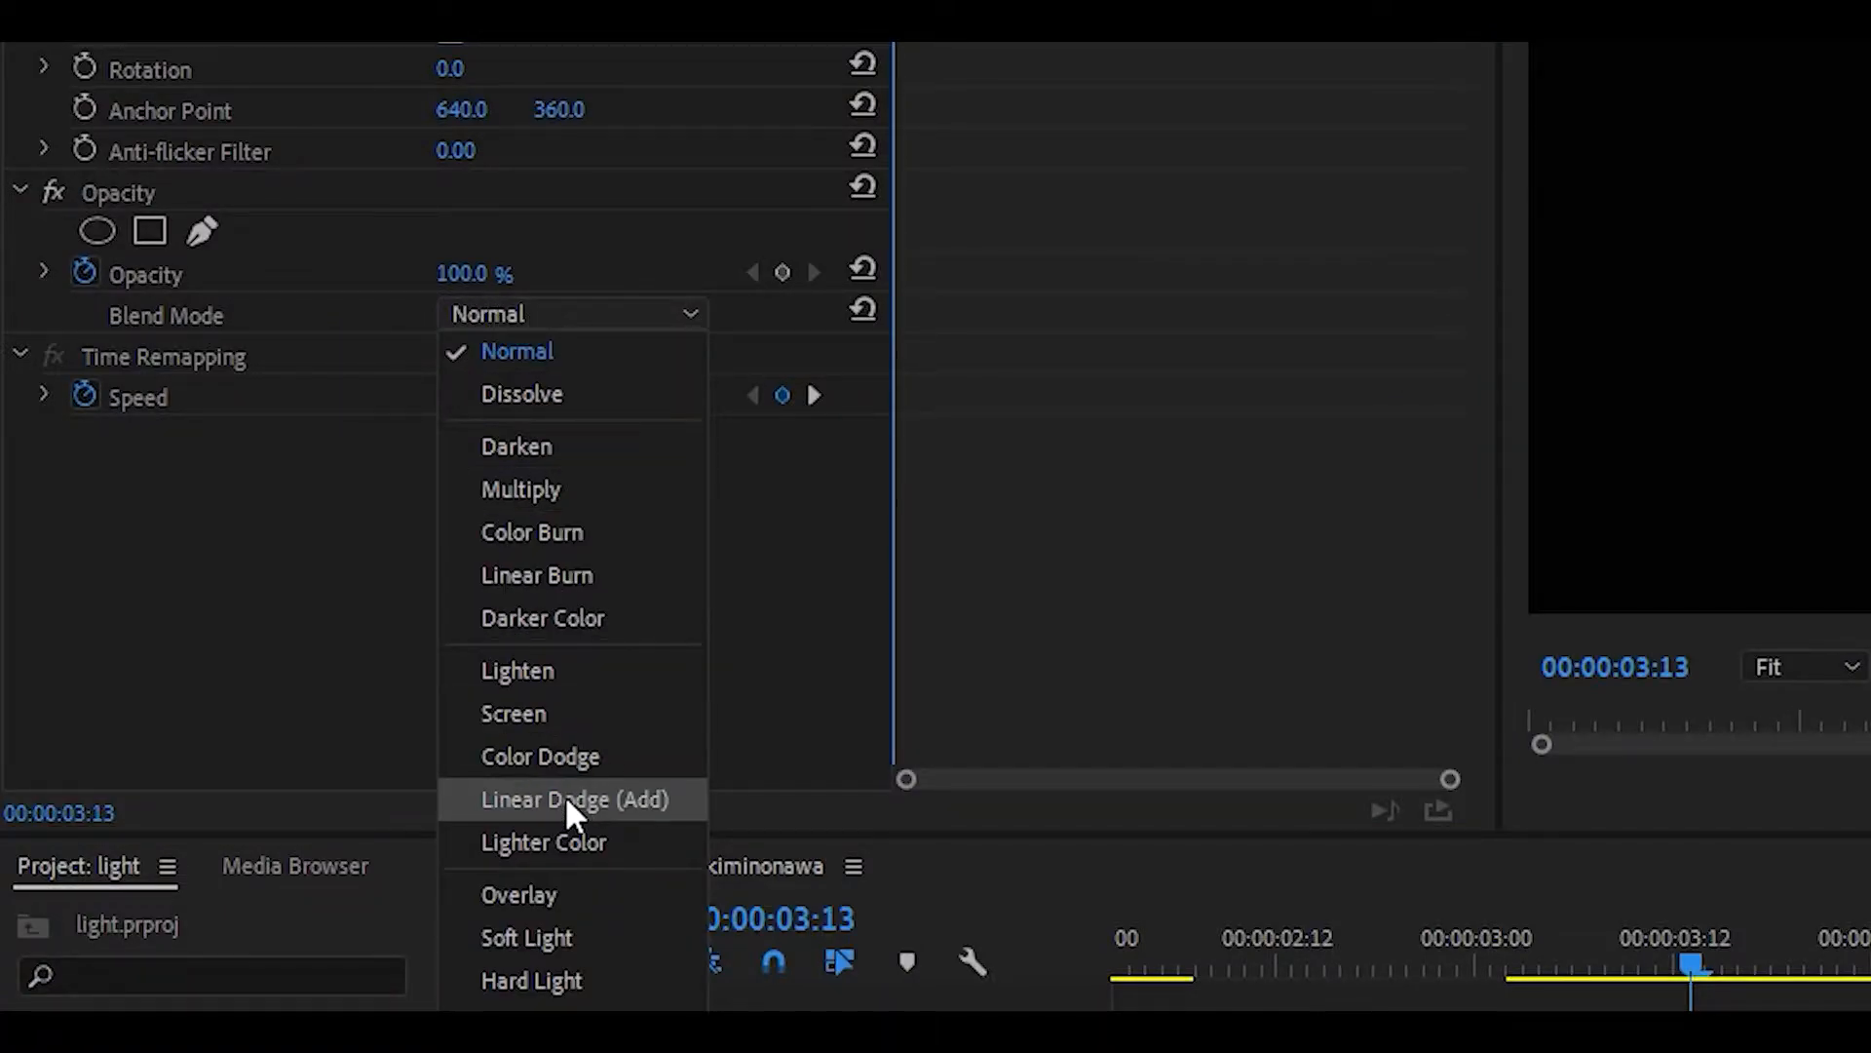
click(573, 799)
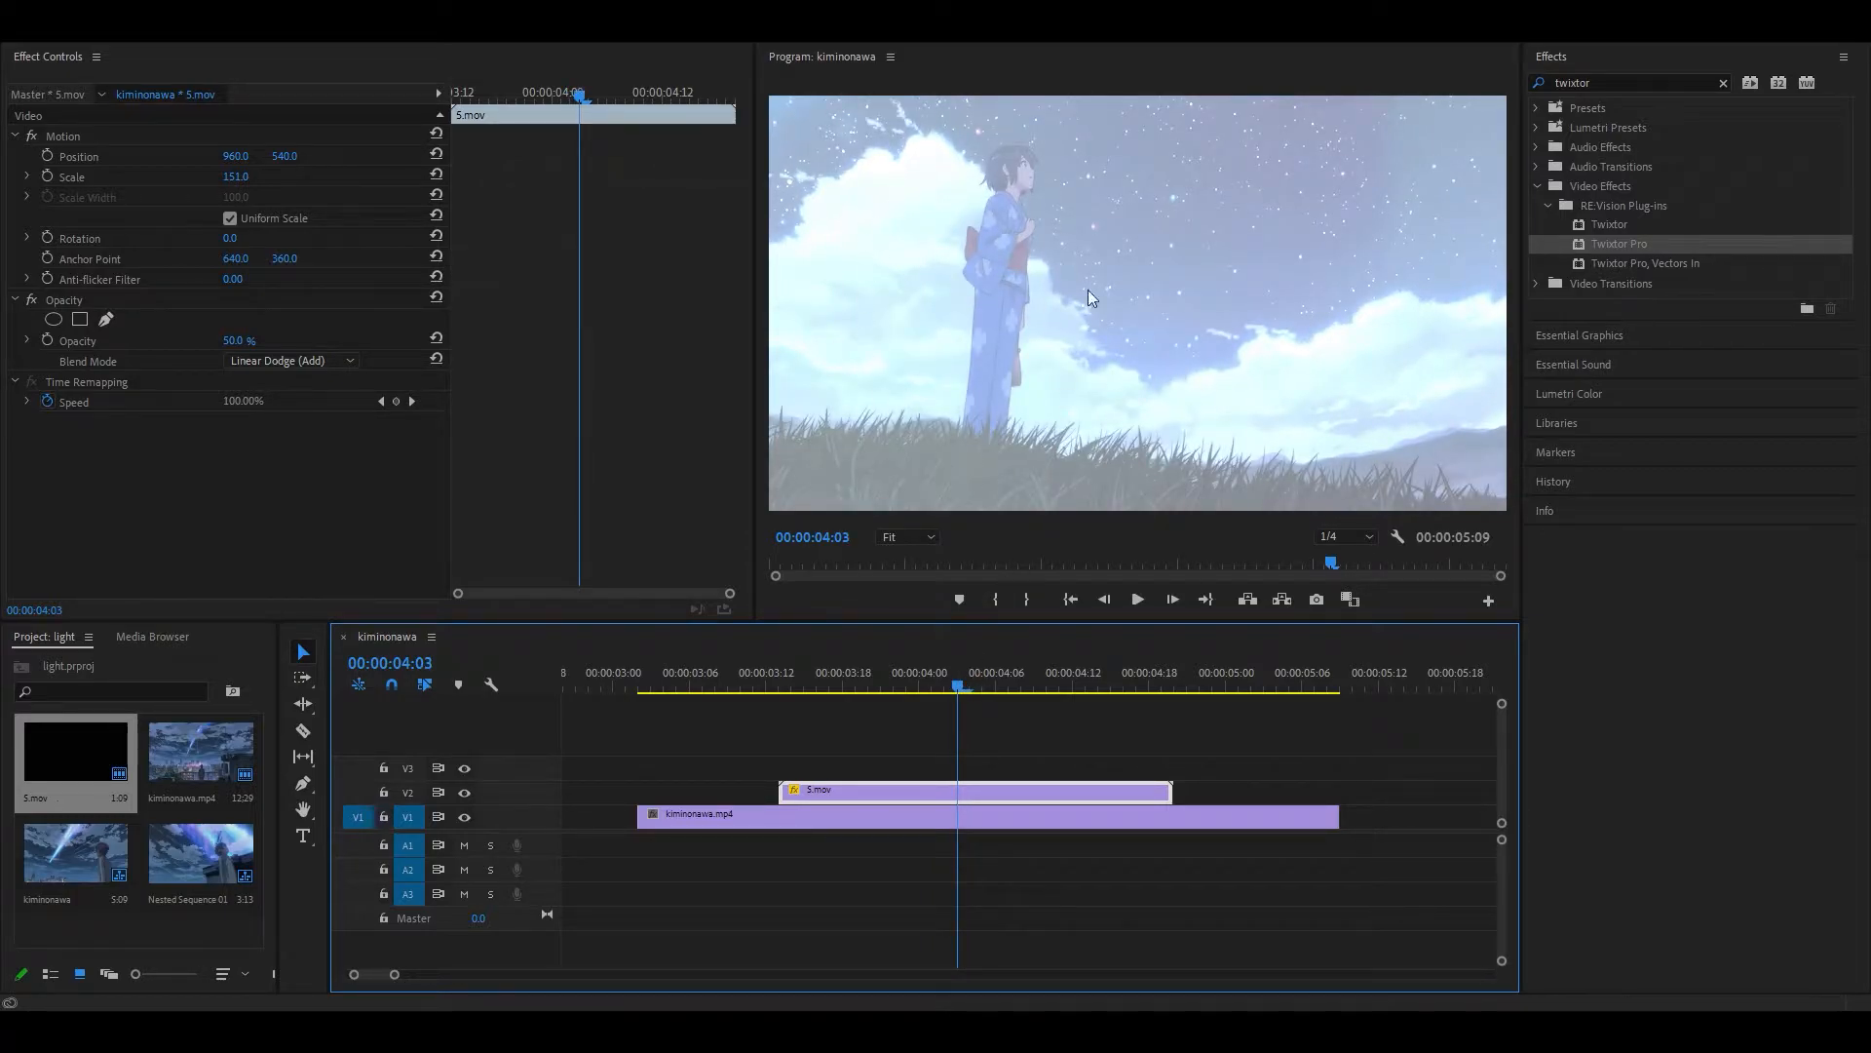
Adjust the light leak overlay to 50% opacity at 151 scale
click(833, 672)
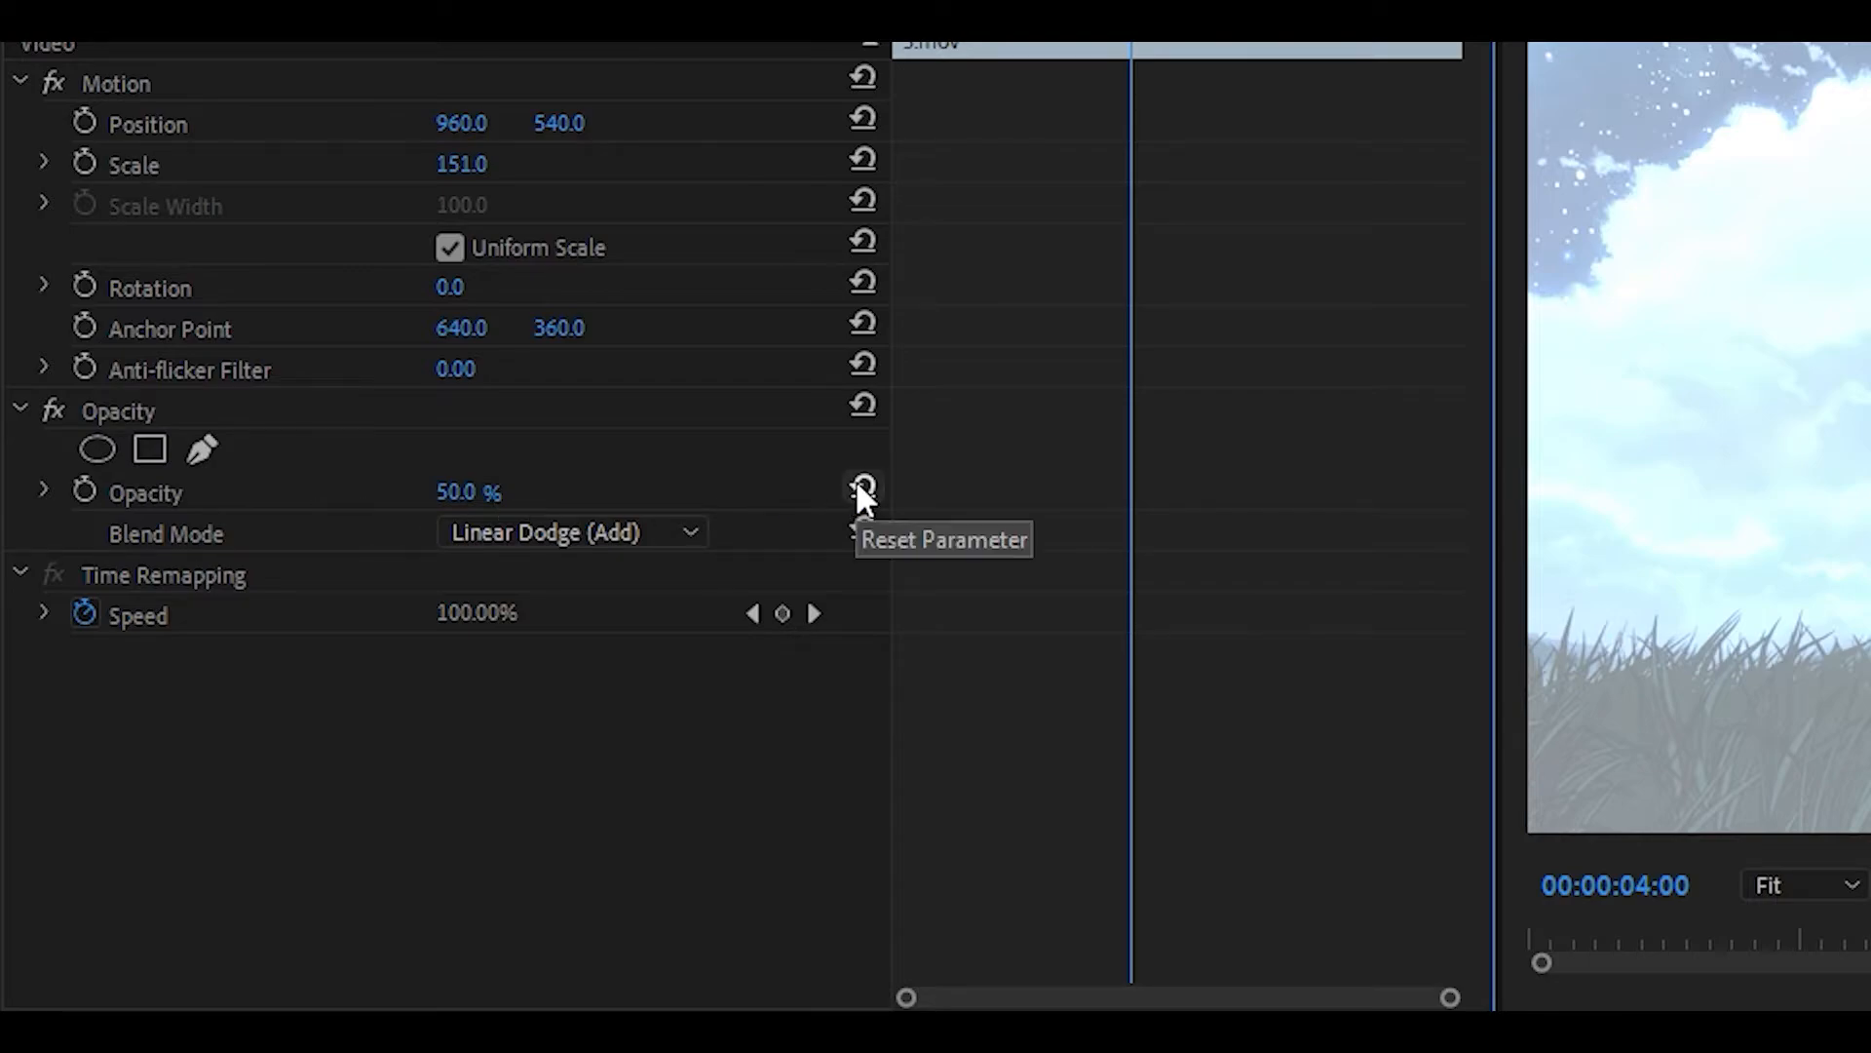
click(862, 491)
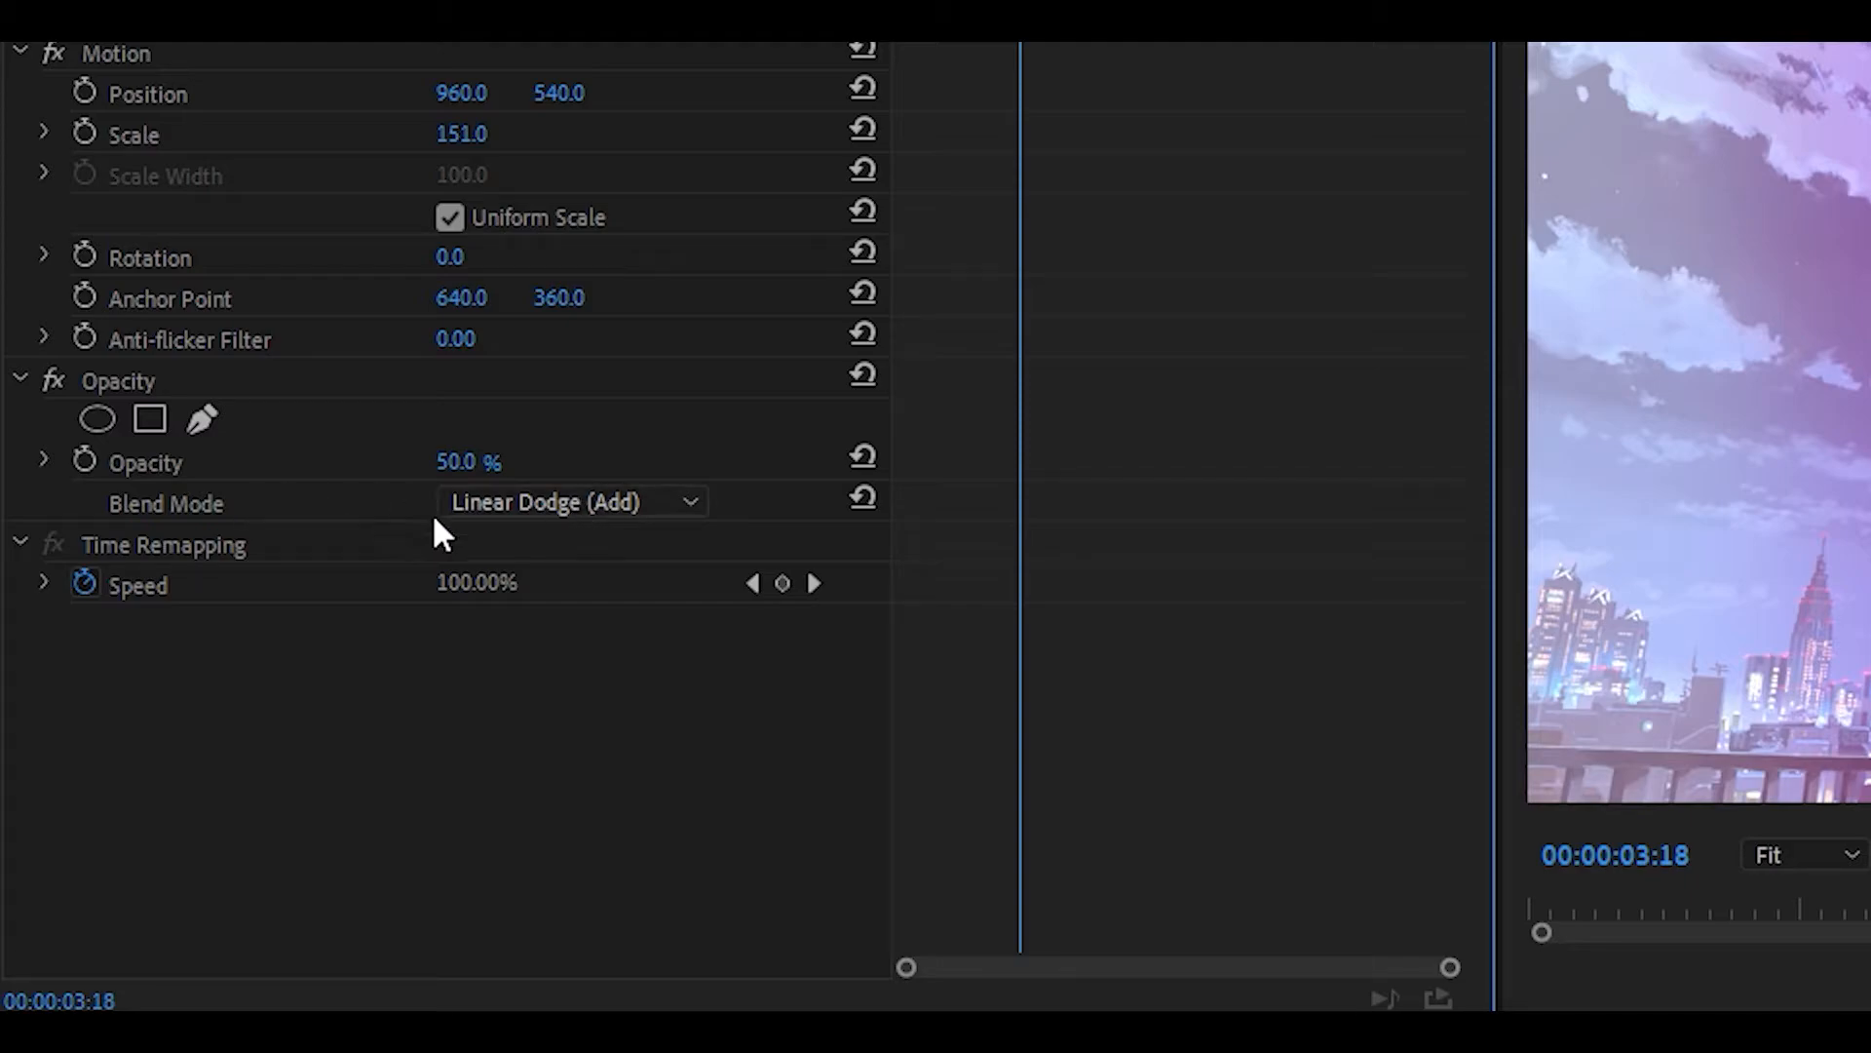
click(572, 501)
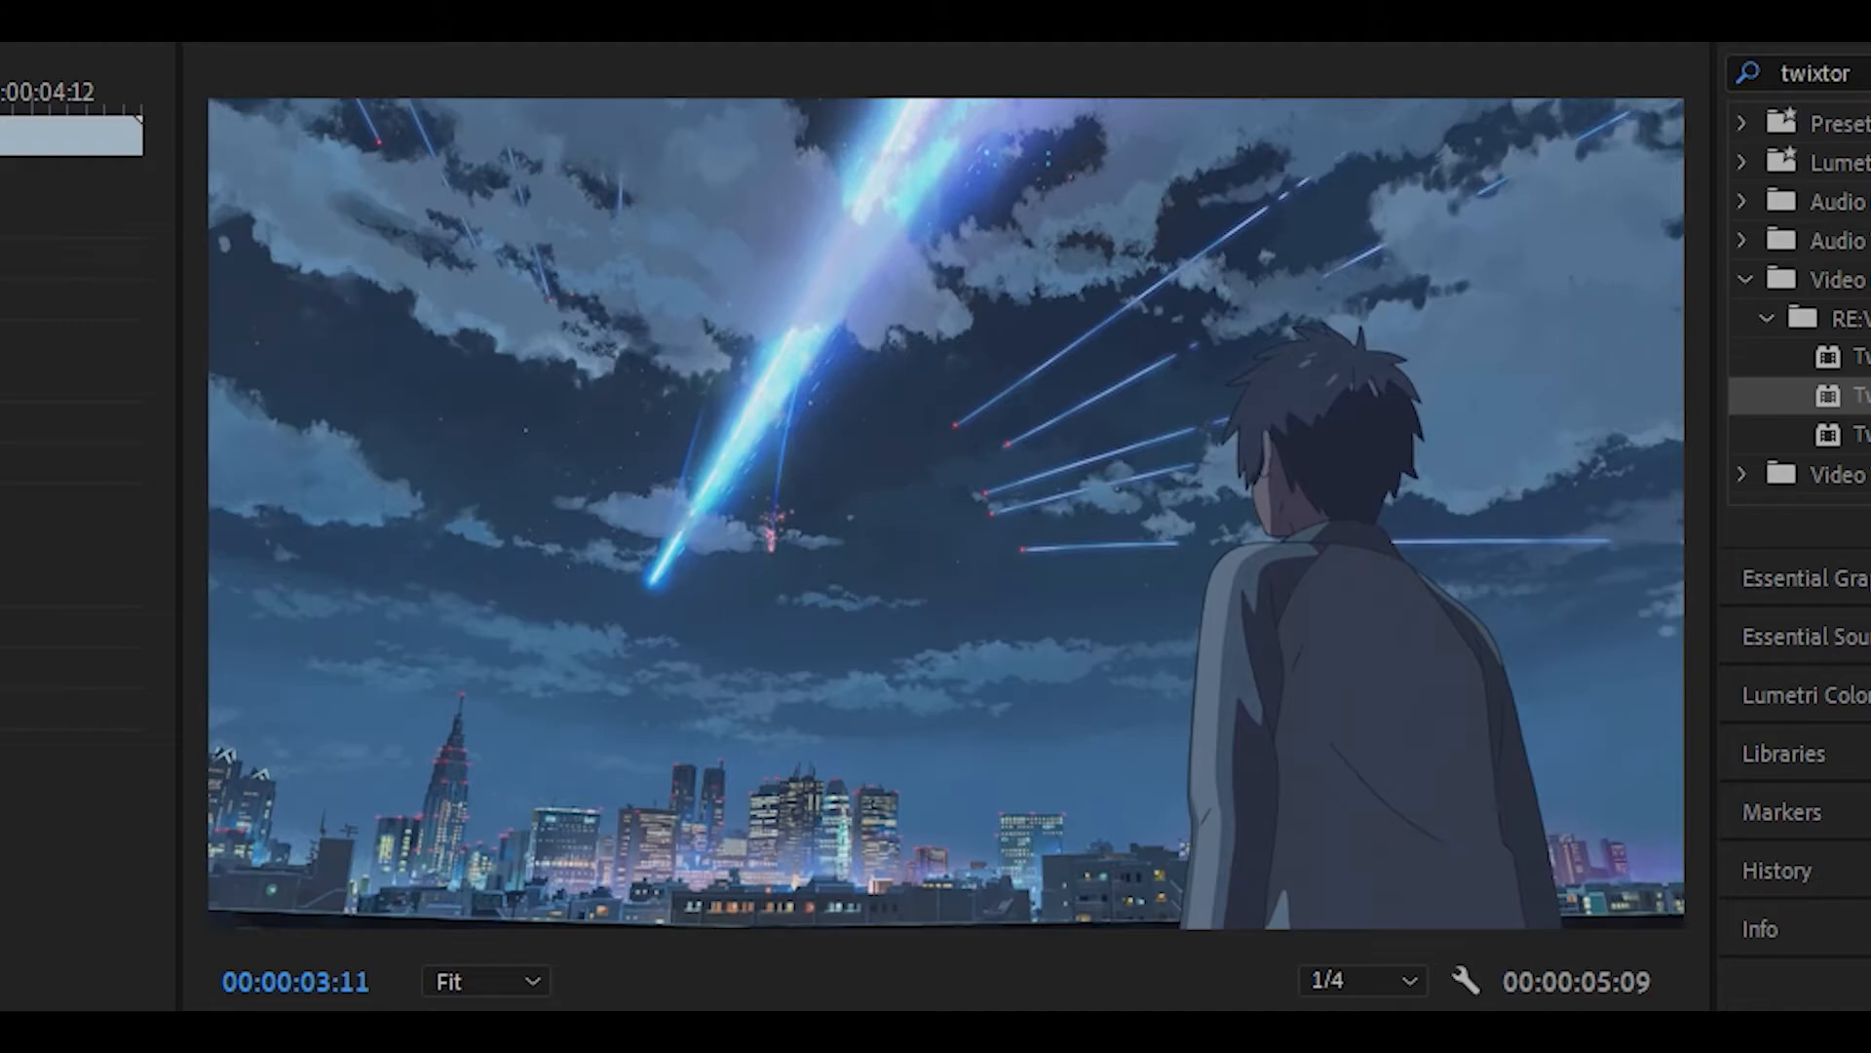
drag(18, 131, 76, 131)
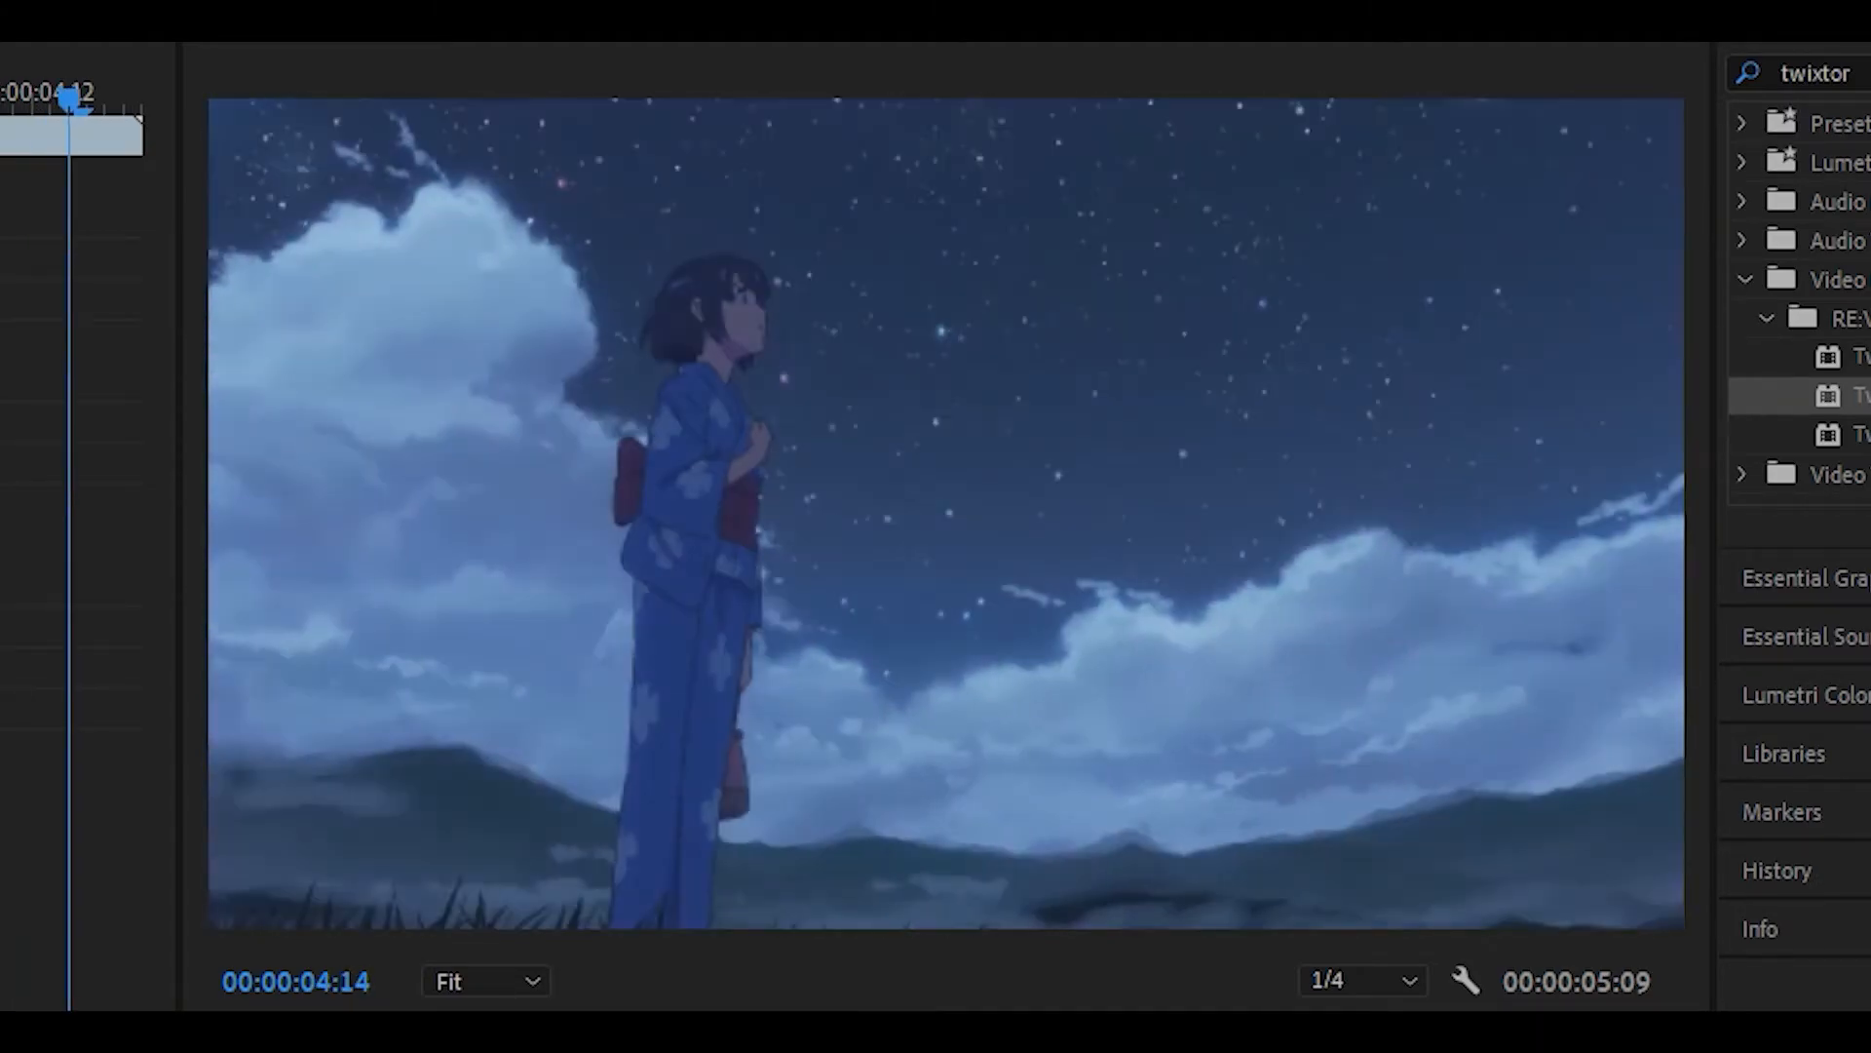